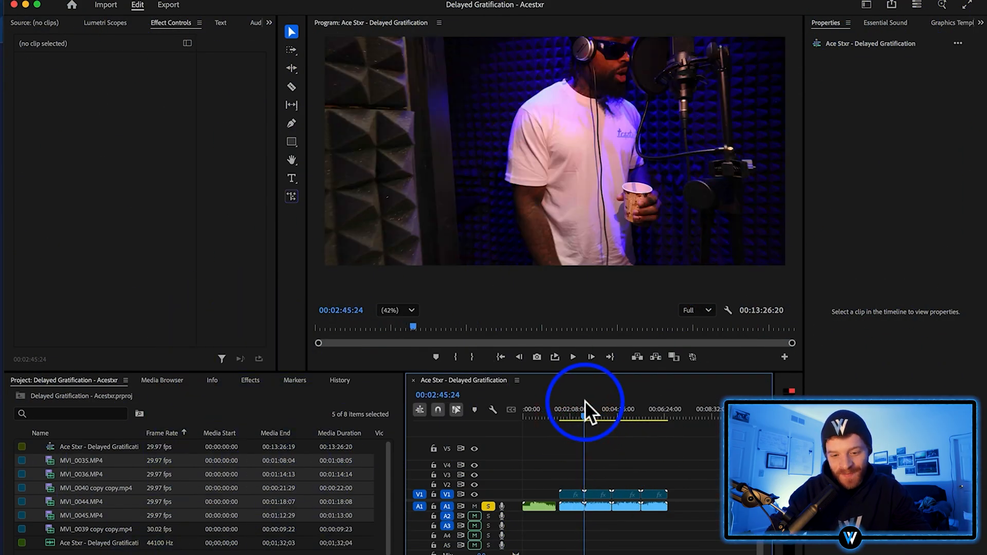
# Step: Preview the takes against the song, then drag a take up onto its own track above V1
pyautogui.moveTo(582, 407); pyautogui.dragTo(614, 407)
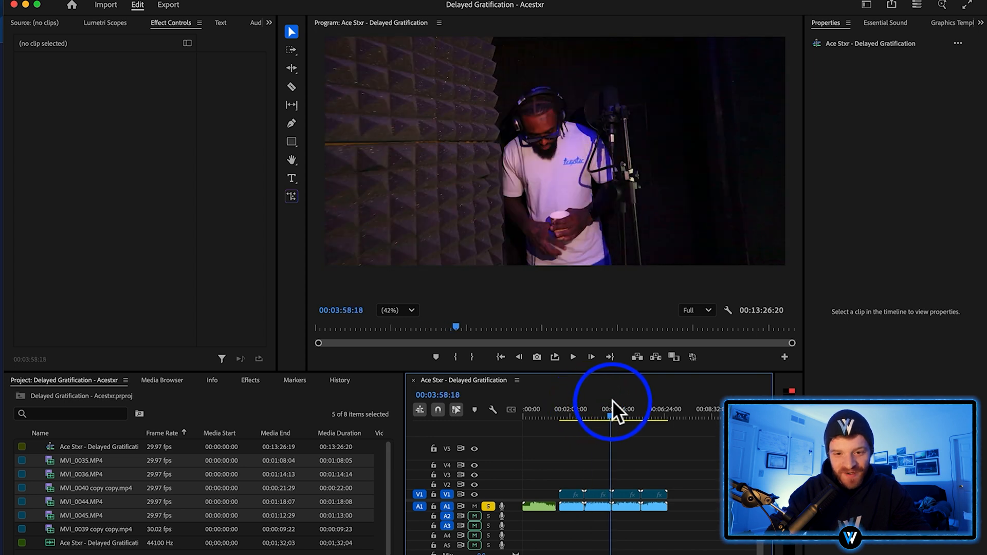
pyautogui.moveTo(610, 406); pyautogui.dragTo(626, 406)
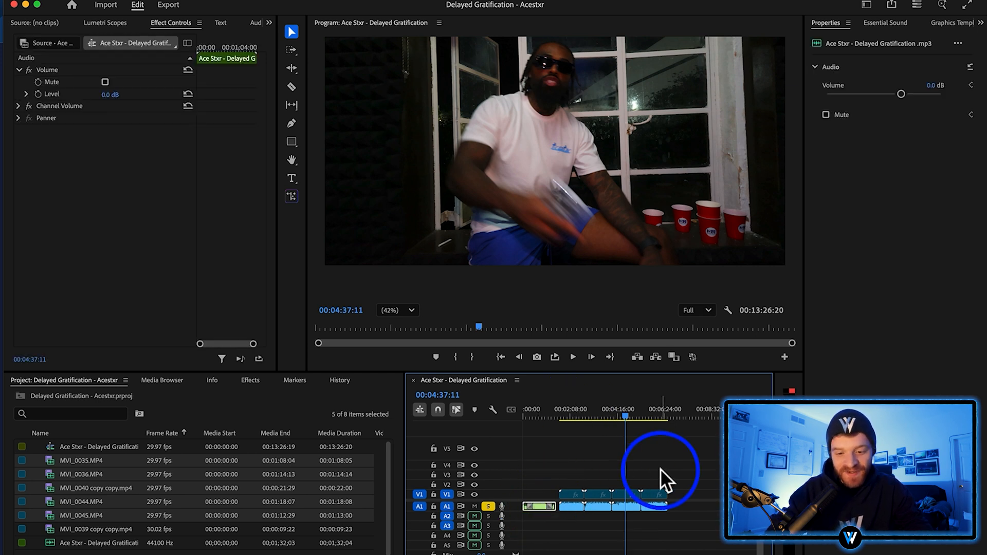
pyautogui.click(550, 500)
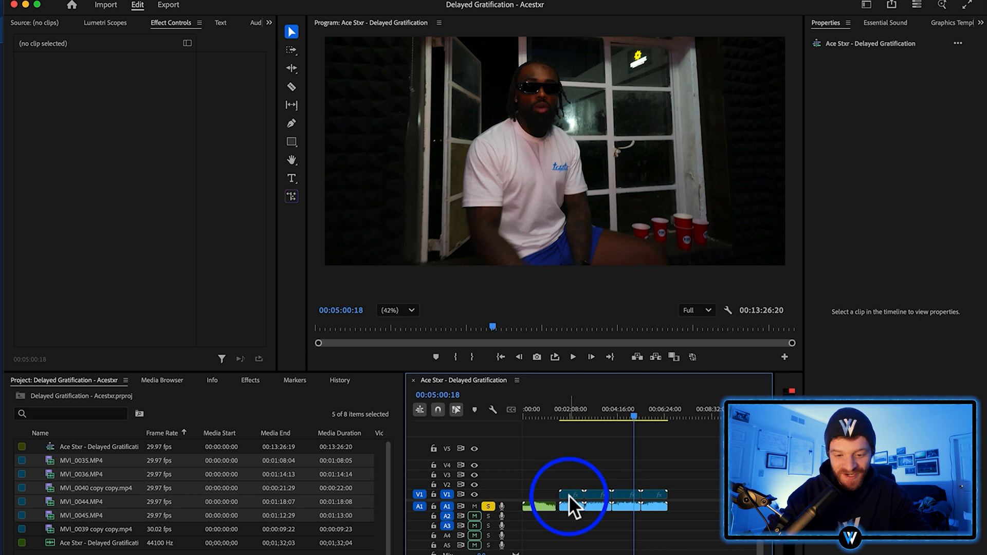
pyautogui.click(572, 504)
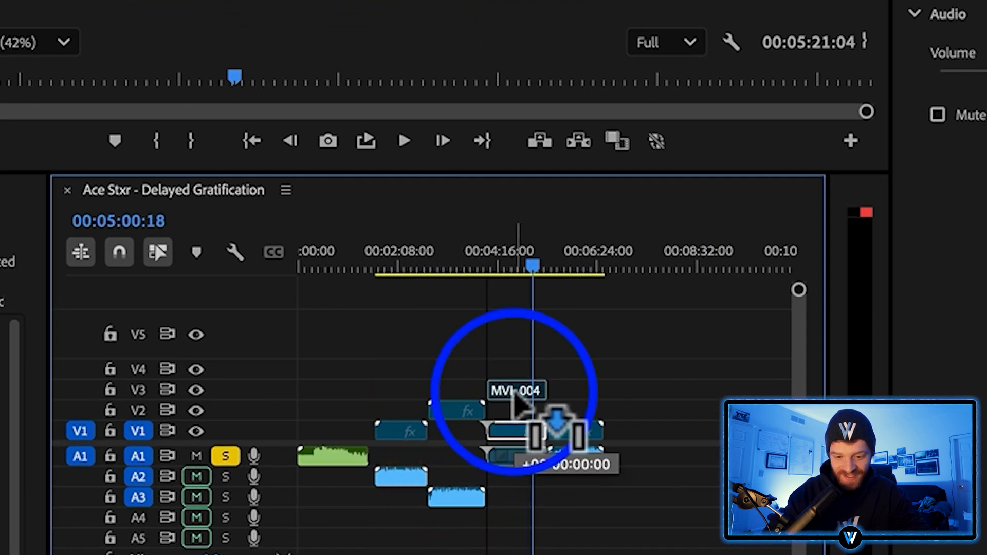
pyautogui.moveTo(516, 413); pyautogui.dragTo(591, 412)
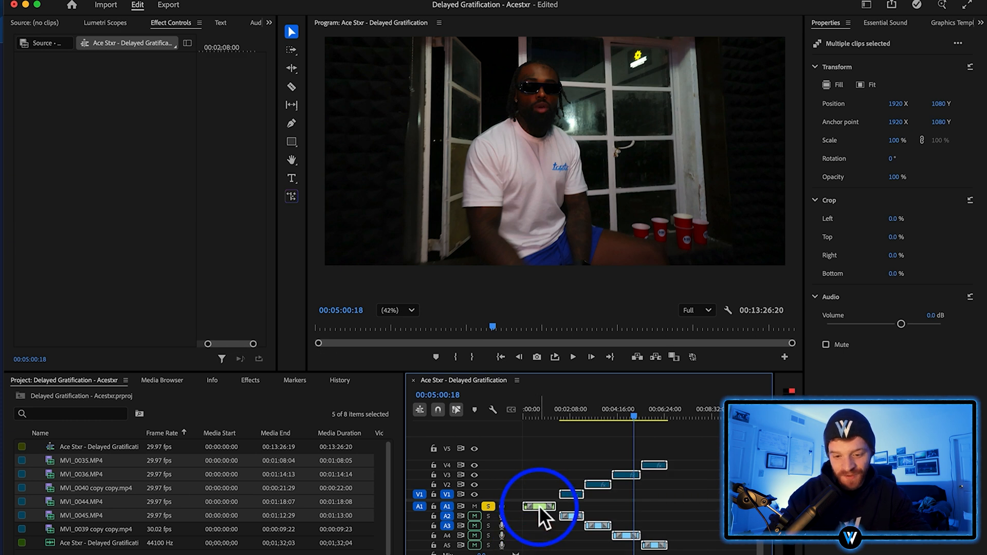
# Step: Synchronize the selected takes to the song using Audio track channel 1
pyautogui.rightClick(538, 507)
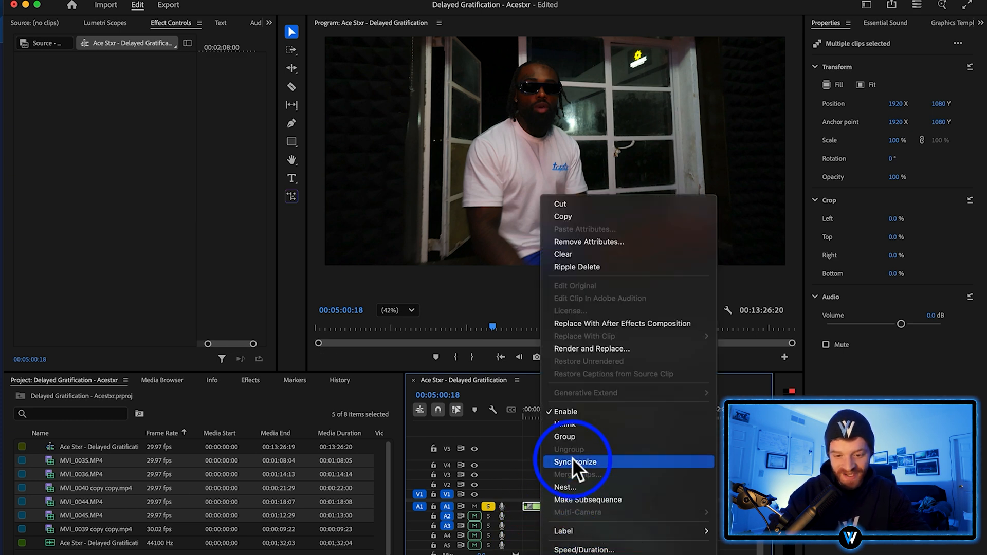
pyautogui.click(576, 462)
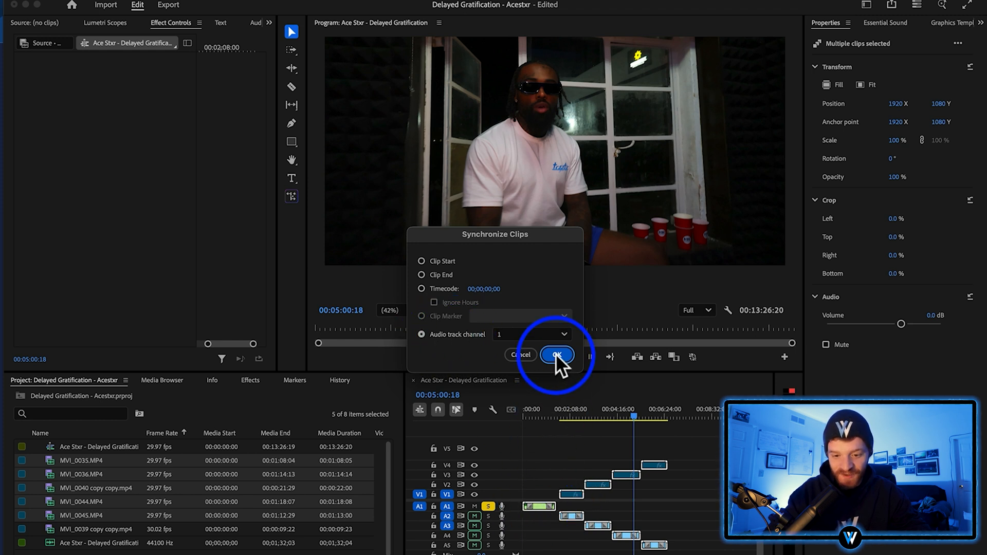
pyautogui.click(556, 354)
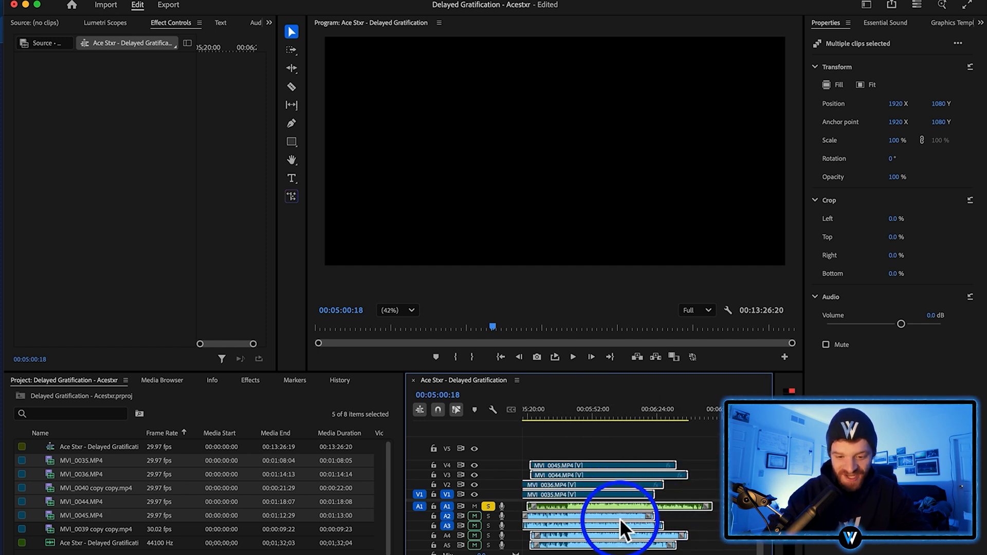
# Step: Ripple Delete the takes' camera audio on A2–A5, leaving only the song
pyautogui.rightClick(620, 519)
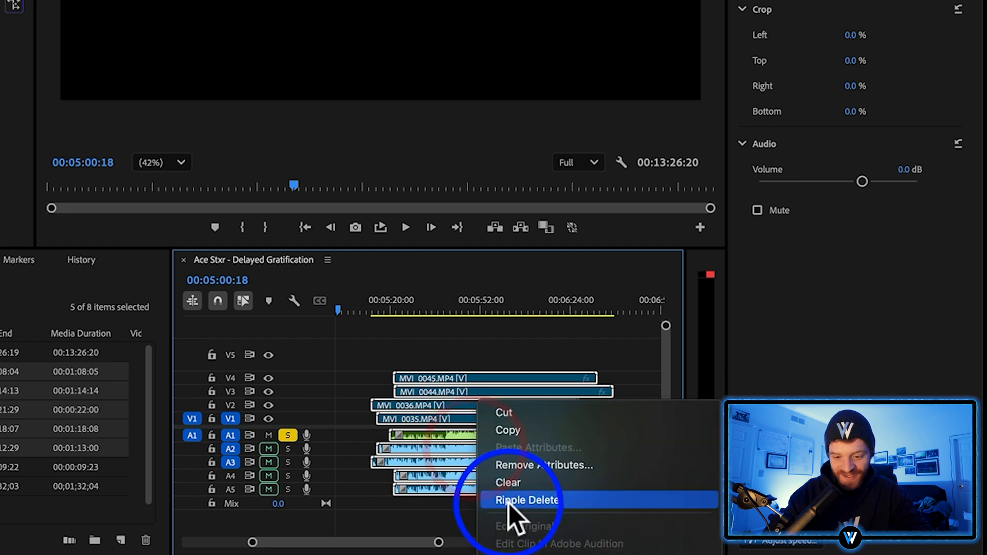
pyautogui.click(526, 500)
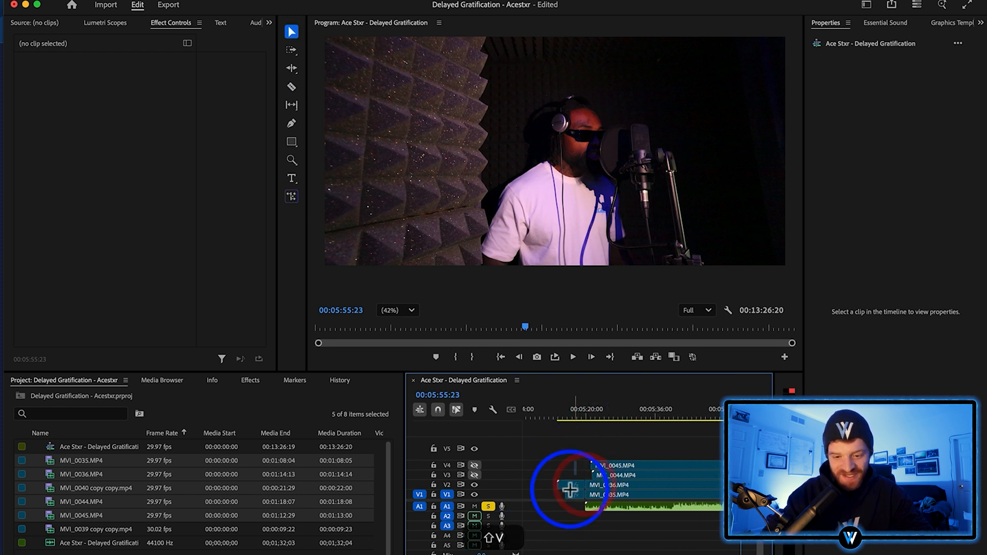
# Step: Drag all synced clips and the song together to 00:00:00:00
pyautogui.moveTo(567, 490); pyautogui.dragTo(617, 490)
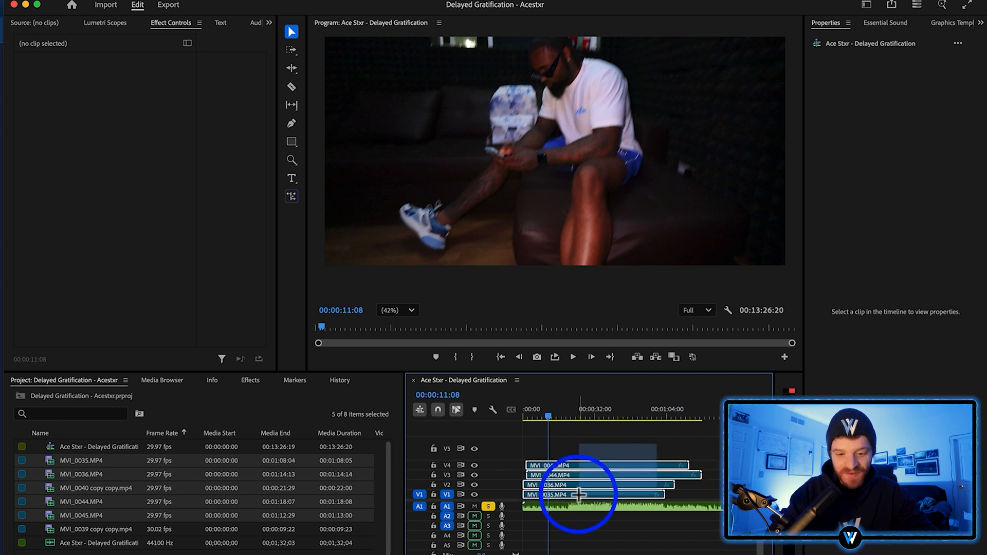
# Step: Nest the four takes as Nested Sequence 04 and enable Multi-Camera on it
pyautogui.rightClick(573, 494)
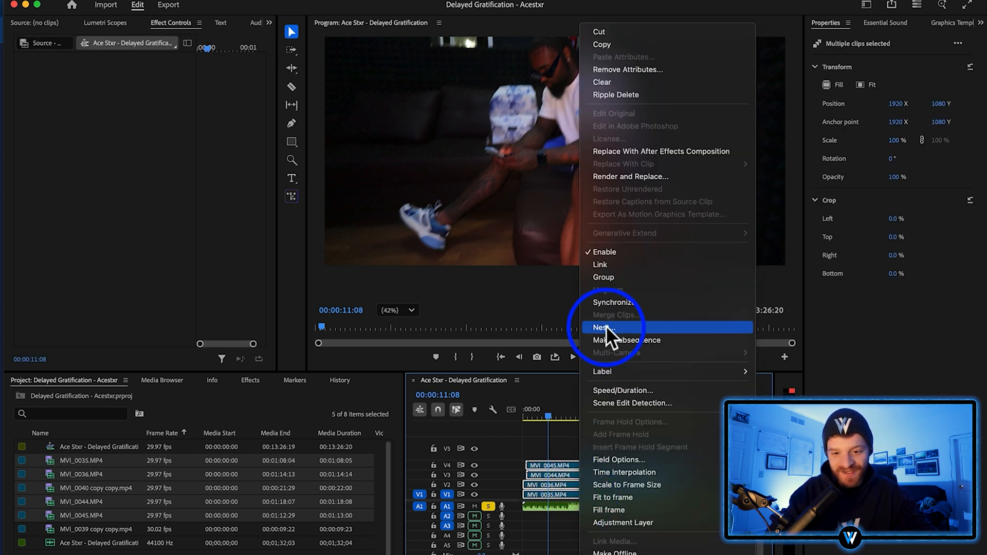
pyautogui.click(603, 327)
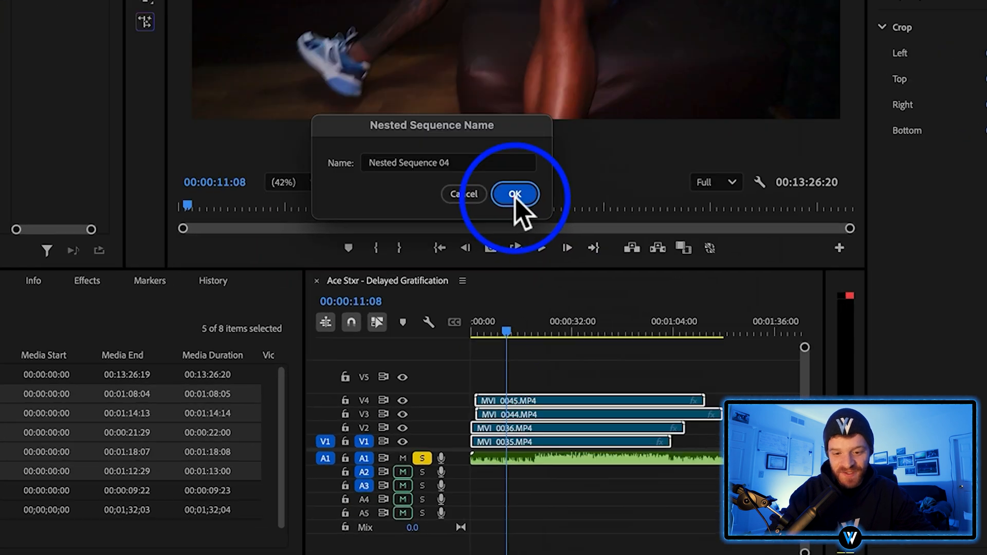
pyautogui.click(515, 194)
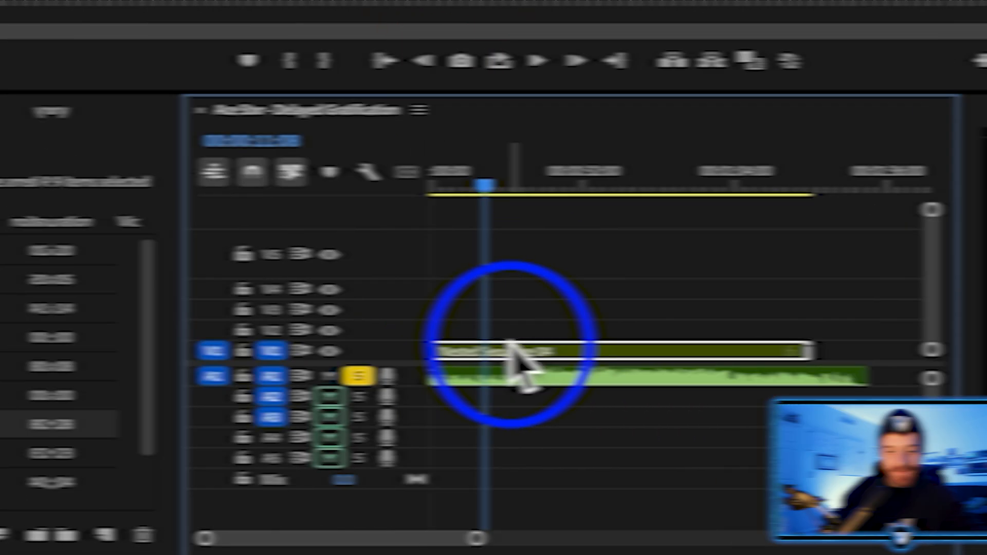
pyautogui.rightClick(541, 497)
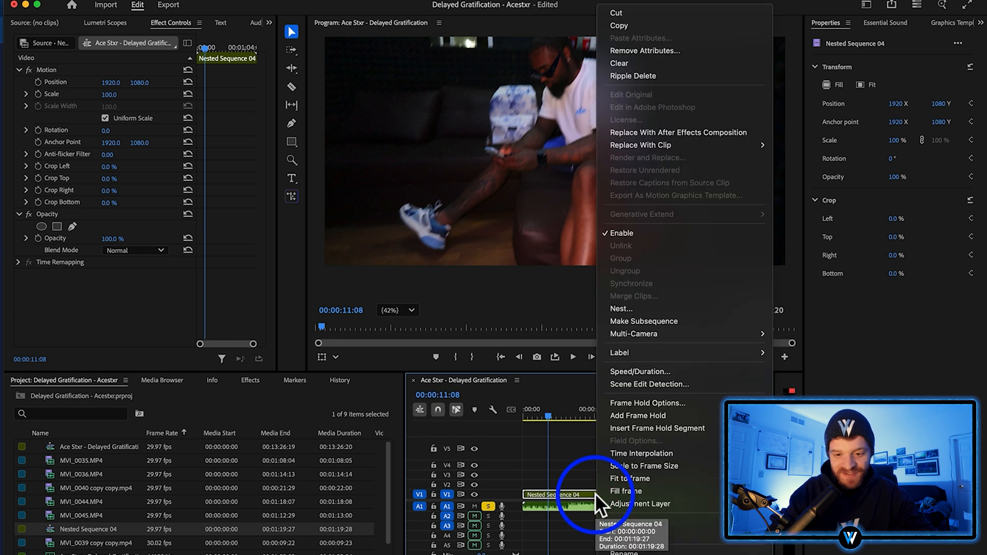
pyautogui.moveTo(634, 334)
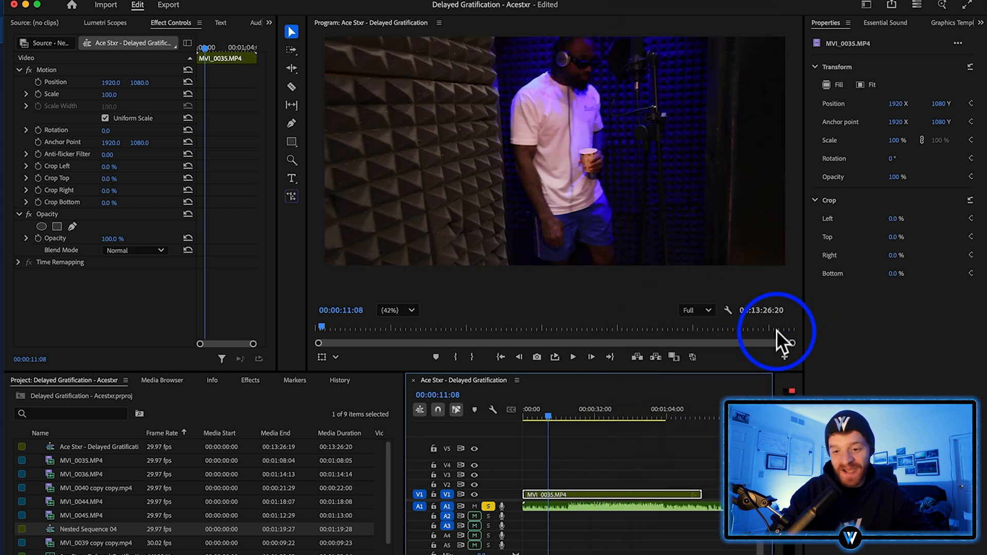
# Step: Switch the Program Monitor to Multi-Camera view and cut to the third angle, MVI_0044
pyautogui.click(728, 310)
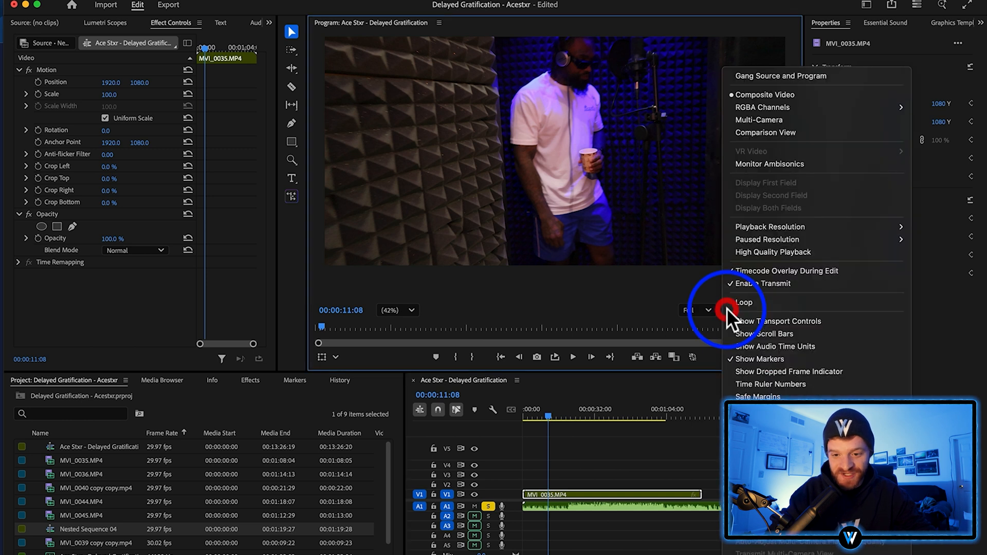
pyautogui.moveTo(762, 120)
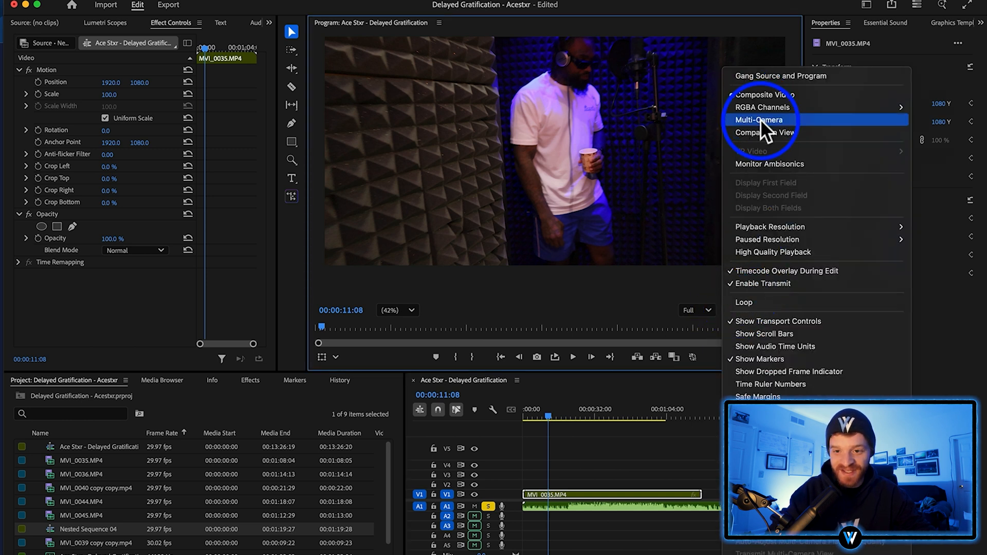
pyautogui.click(760, 120)
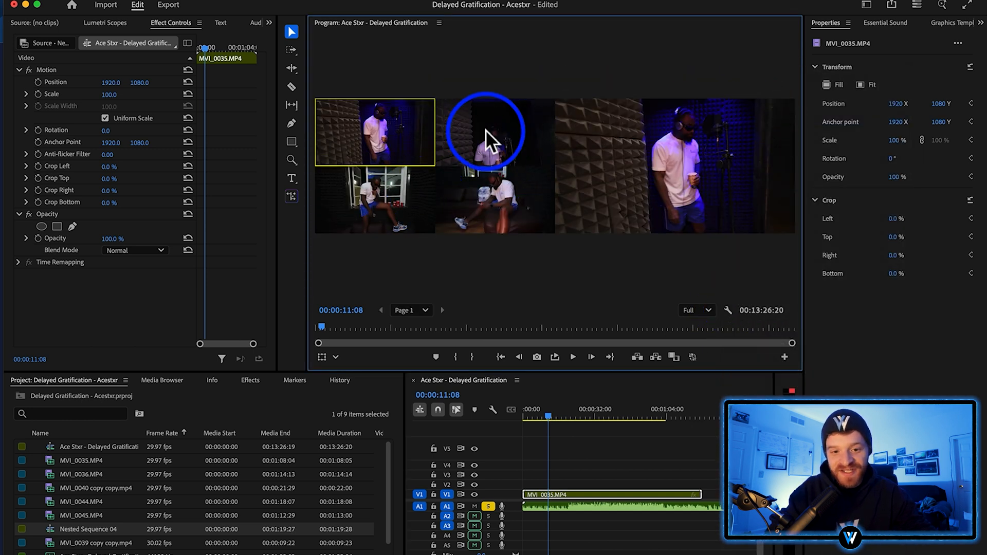
pyautogui.moveTo(463, 135)
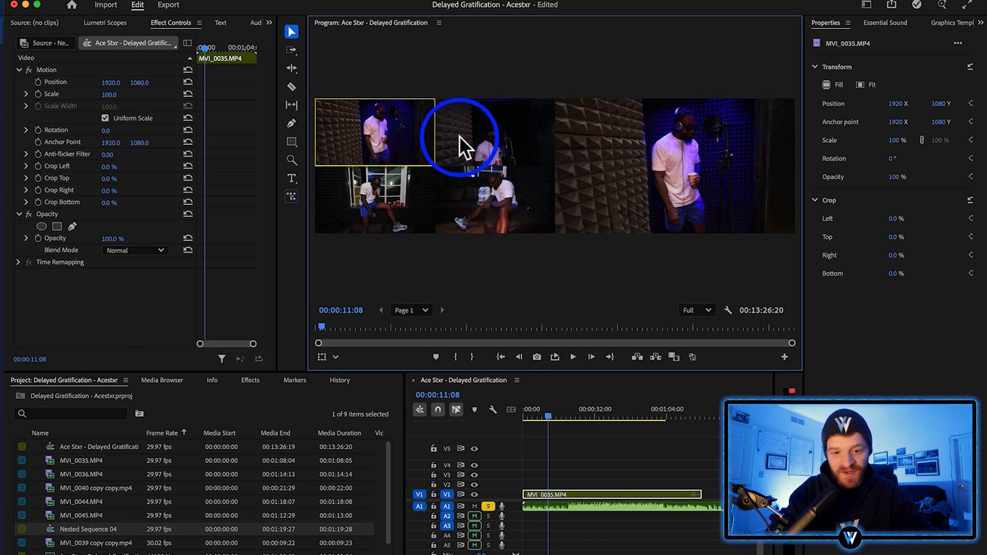
pyautogui.moveTo(668, 180)
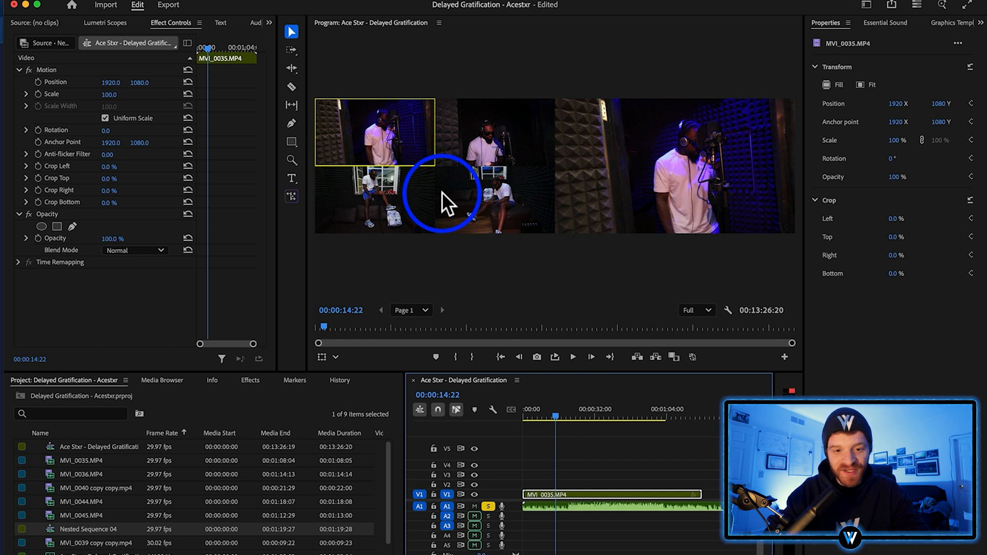
pyautogui.moveTo(403, 132)
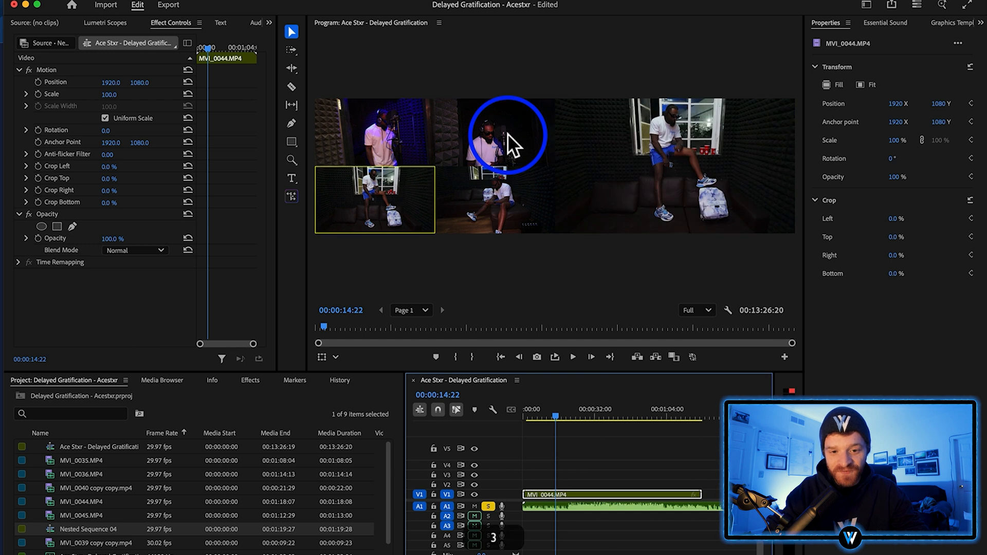
pyautogui.click(554, 418)
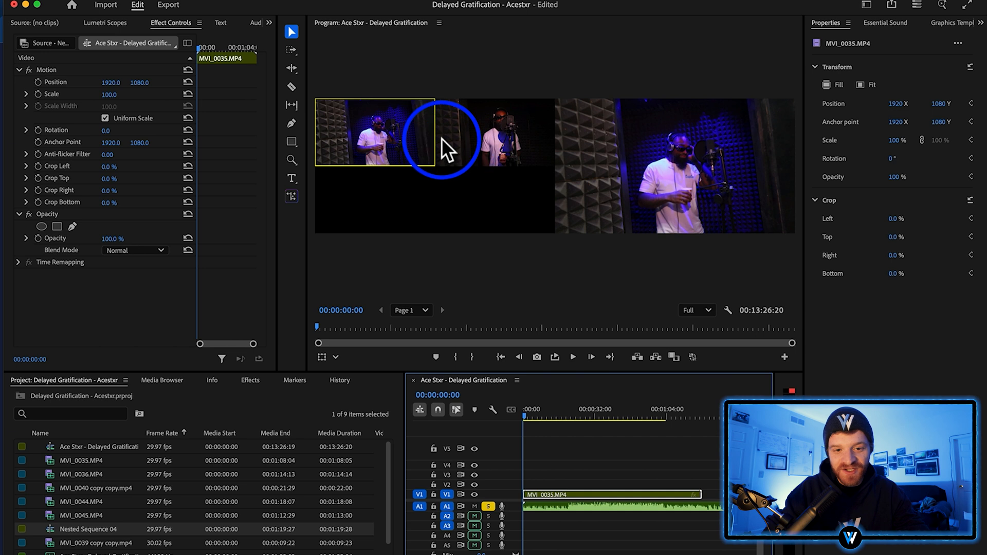
pyautogui.moveTo(398, 172)
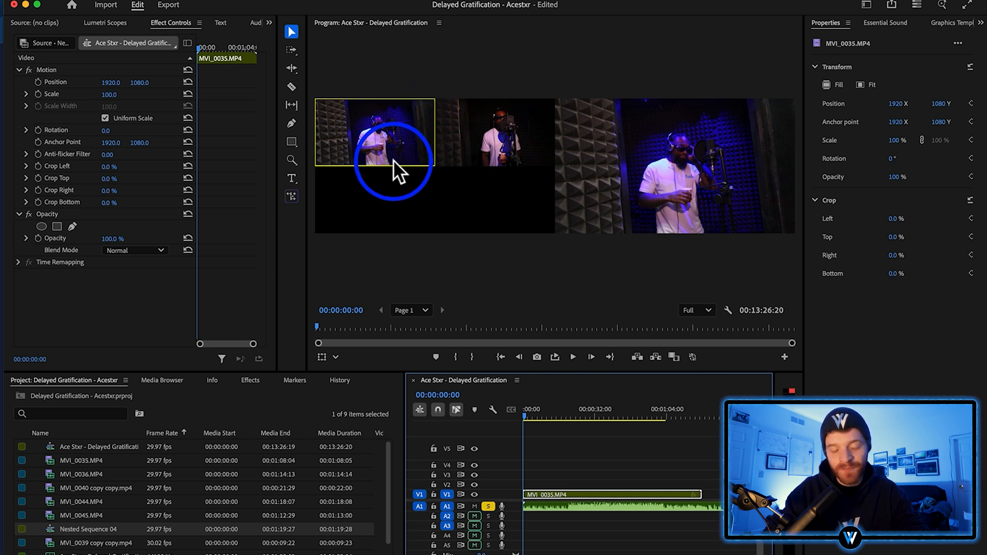
pyautogui.moveTo(343, 173)
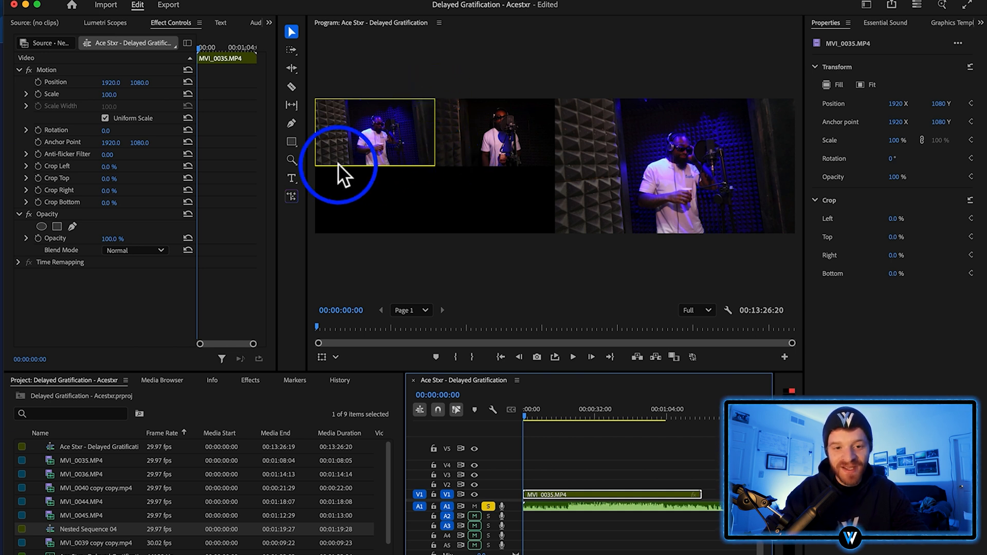
pyautogui.moveTo(481, 101)
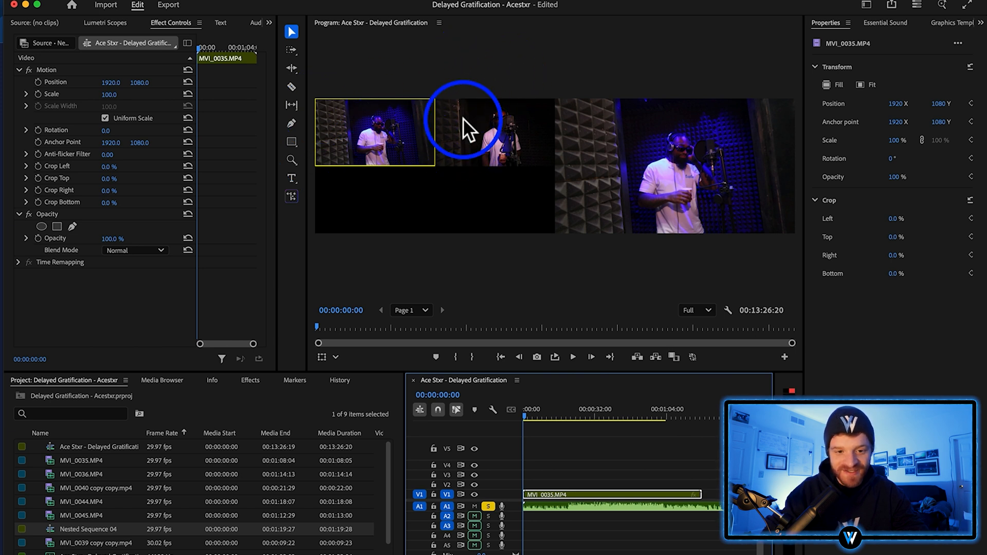
pyautogui.moveTo(468, 95)
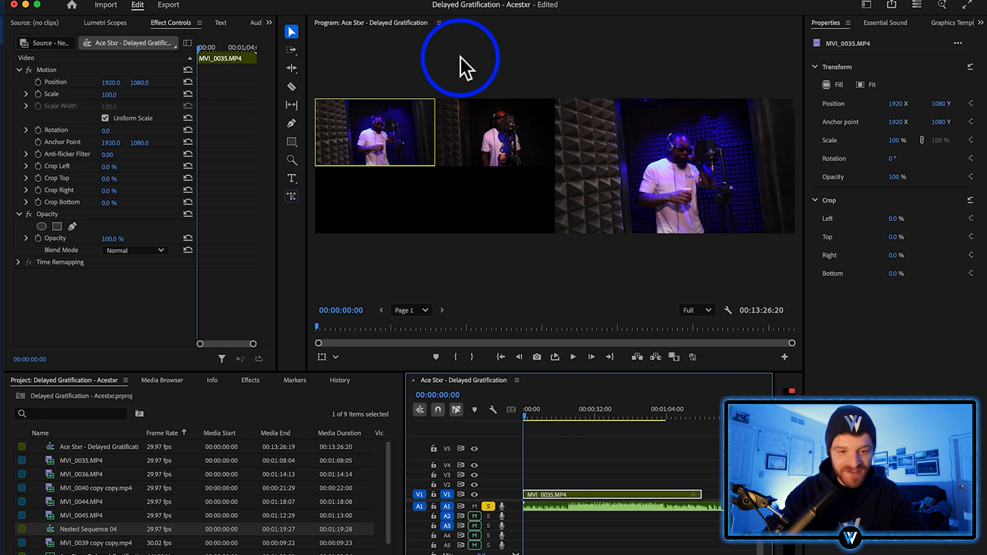
pyautogui.moveTo(441, 123)
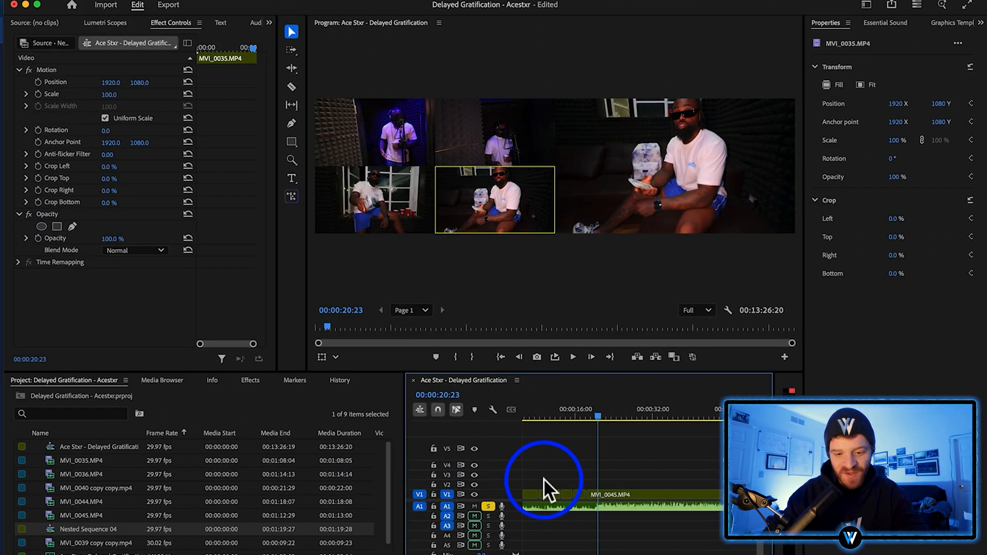
# Step: Live-cut from the start so V1 switches from the MVI_0035 booth angle to the MVI_0045 couch angle
pyautogui.click(544, 479)
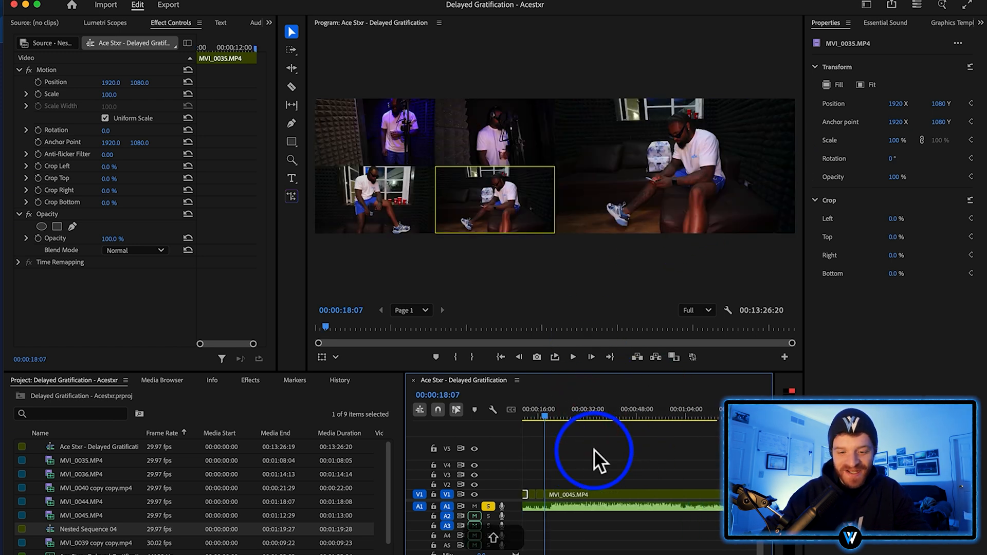
pyautogui.moveTo(569, 482)
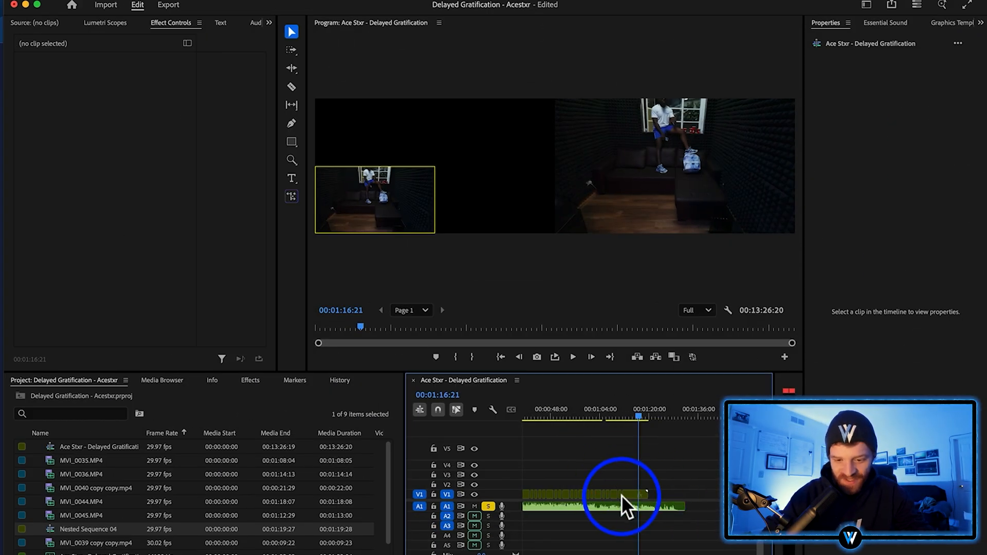
# Step: Check the recorded angle cuts on V1 and save the Delayed Gratification project with Cmd+S
pyautogui.click(678, 419)
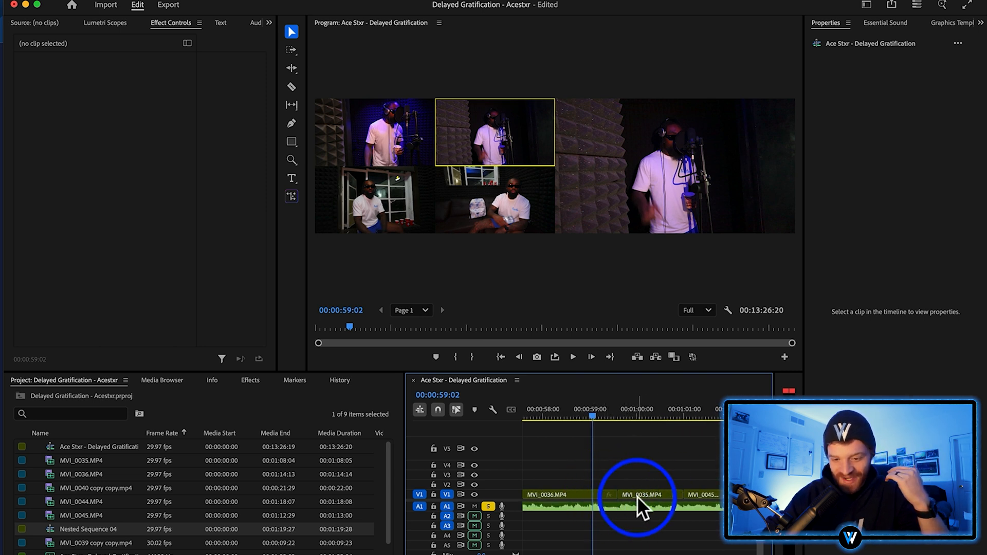
pyautogui.click(625, 494)
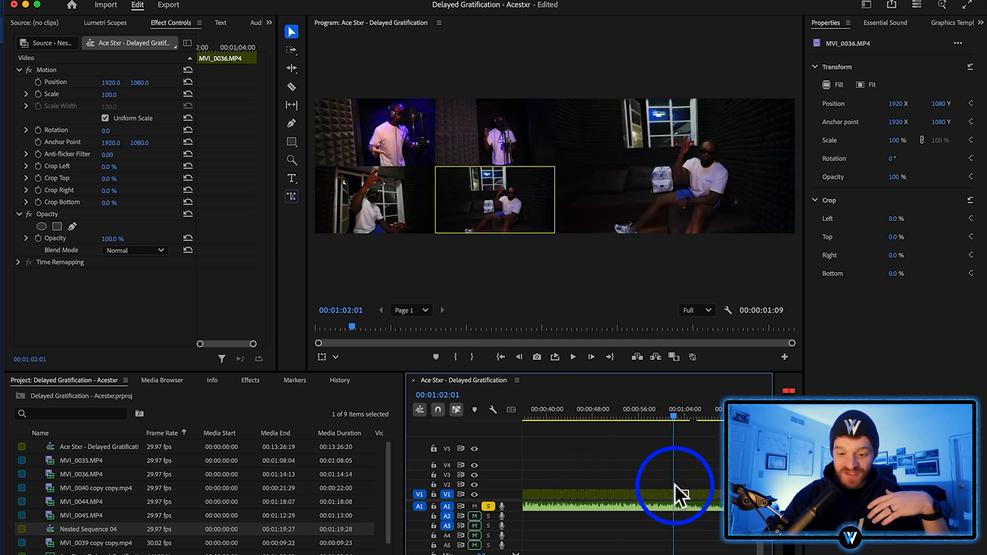
pyautogui.press('cmd+s')
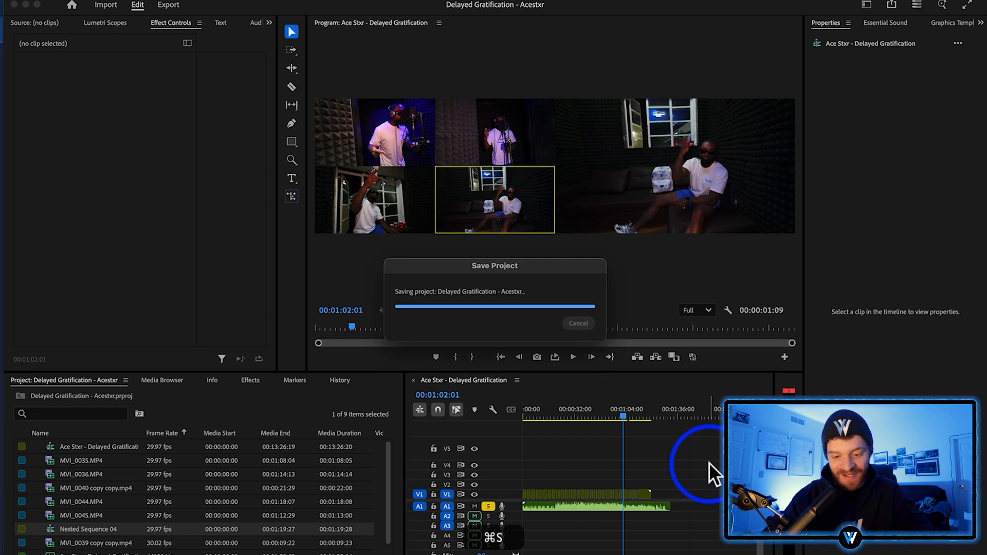
# Step: Set the Program Monitor to Composite Video and scrub back to near the start of the edit
pyautogui.click(439, 22)
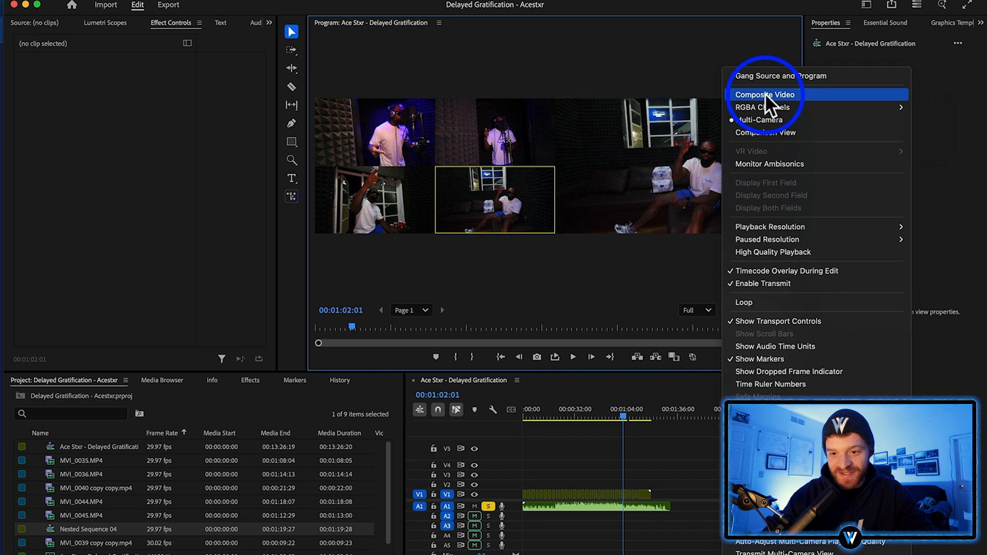
pyautogui.click(767, 95)
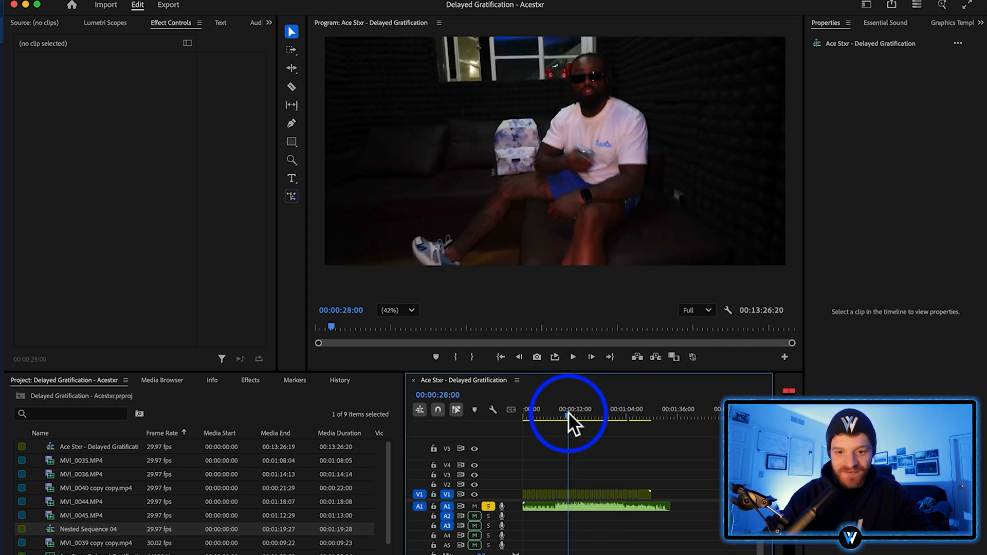
pyautogui.moveTo(569, 421); pyautogui.dragTo(532, 421)
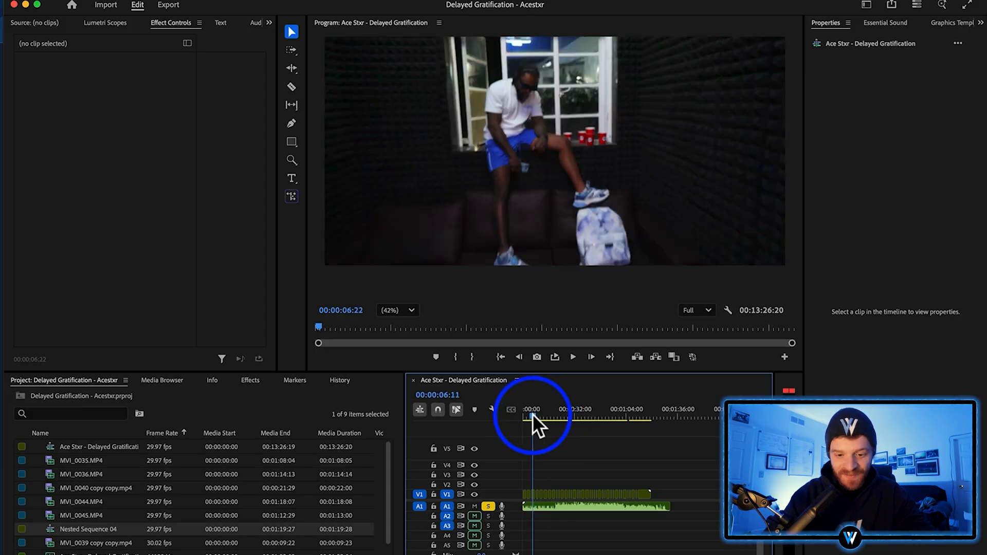